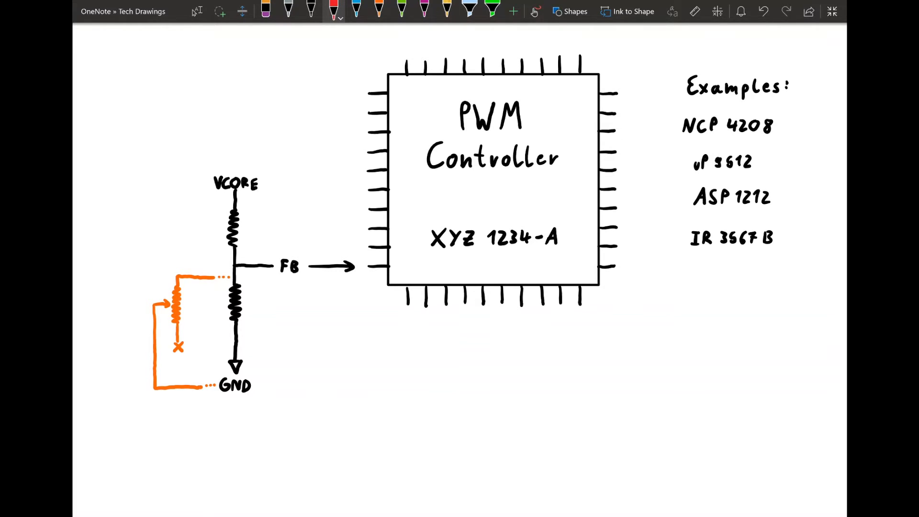
Draw a red potentiometer with tab and three legs, number pins 1 2 3, and start a wire from pin 2.
left_click_drag(296, 68, 331, 94)
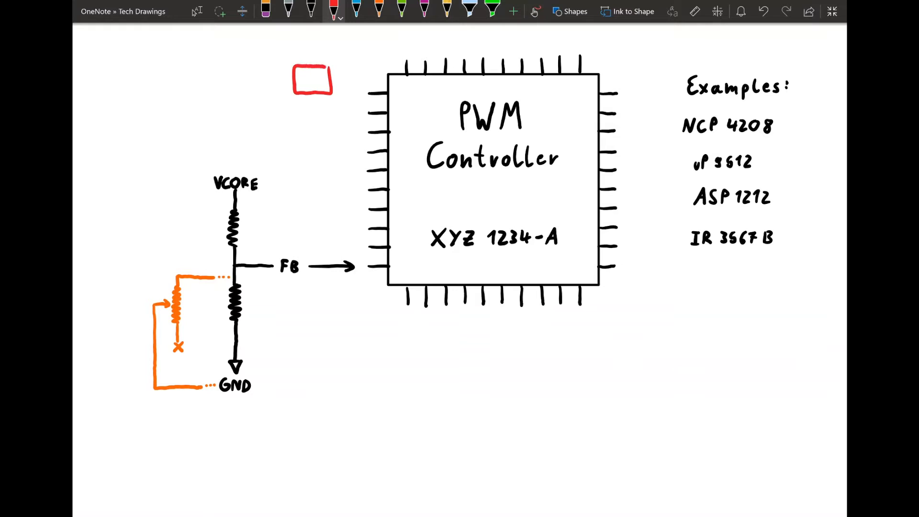
left_click_drag(321, 62, 325, 109)
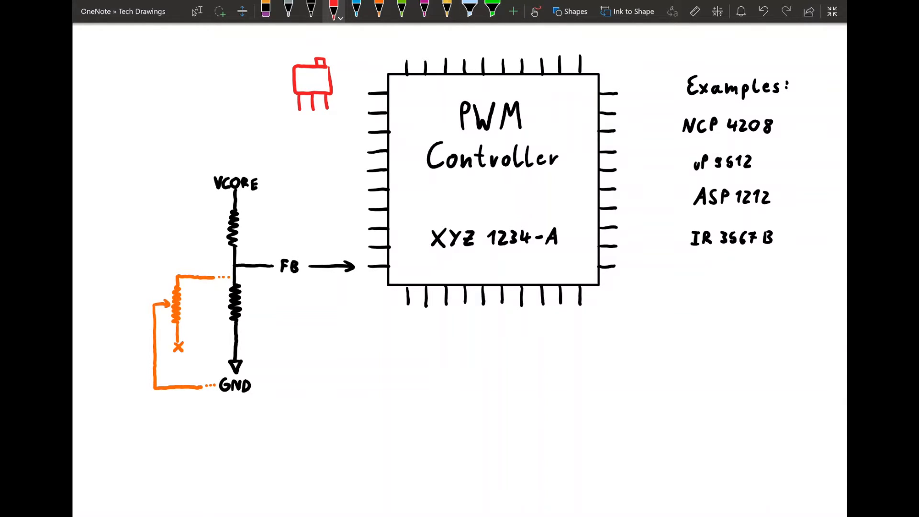
type("1 2 3")
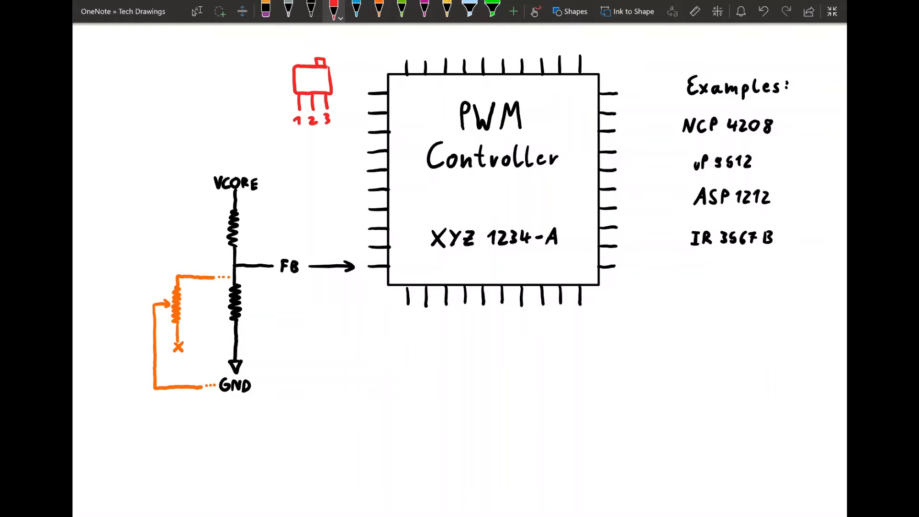
left_click_drag(313, 130, 312, 165)
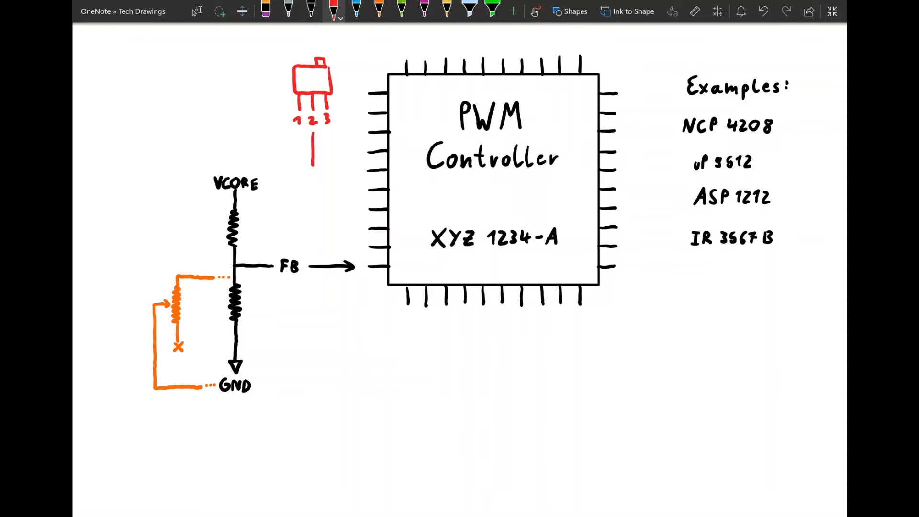
Draw red wires from the potentiometer's pins down to the FB node and GND.
left_click_drag(322, 135, 328, 164)
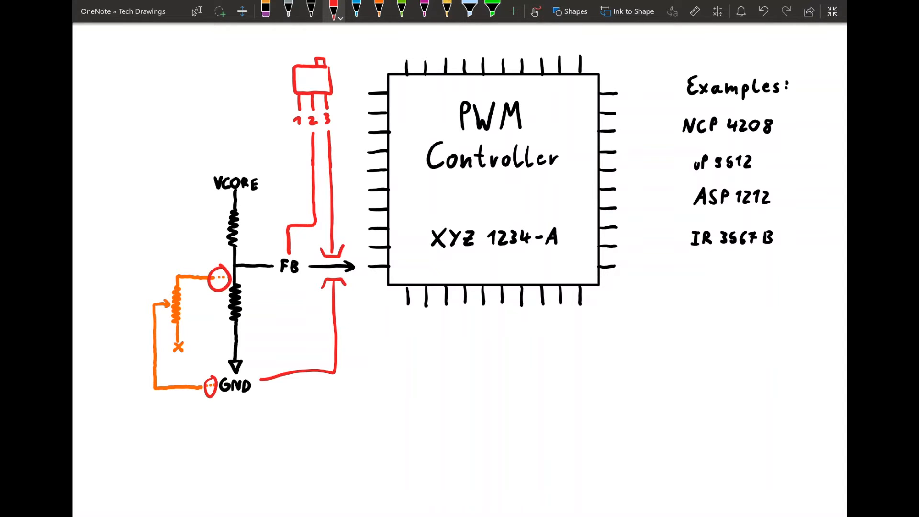
Handwrite 25kΩ above the red potentiometer, then switch back to the black pen.
type("25")
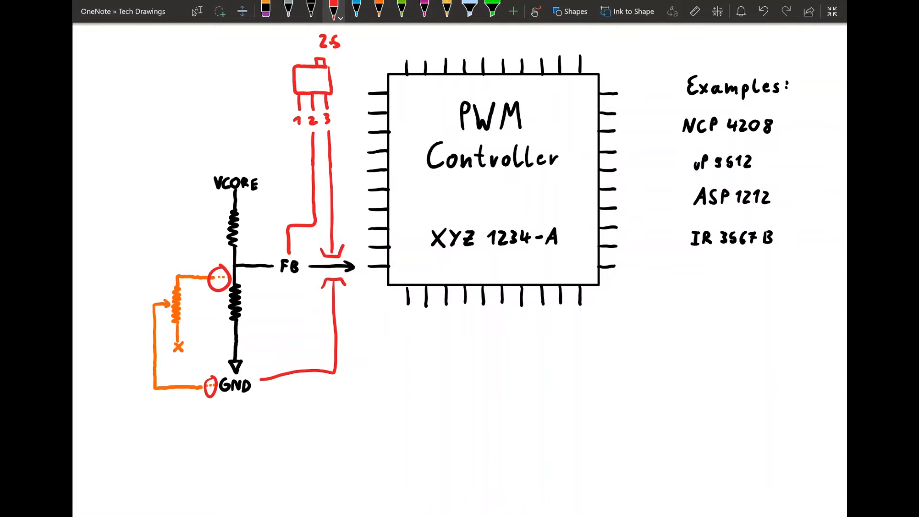
type("KΩ")
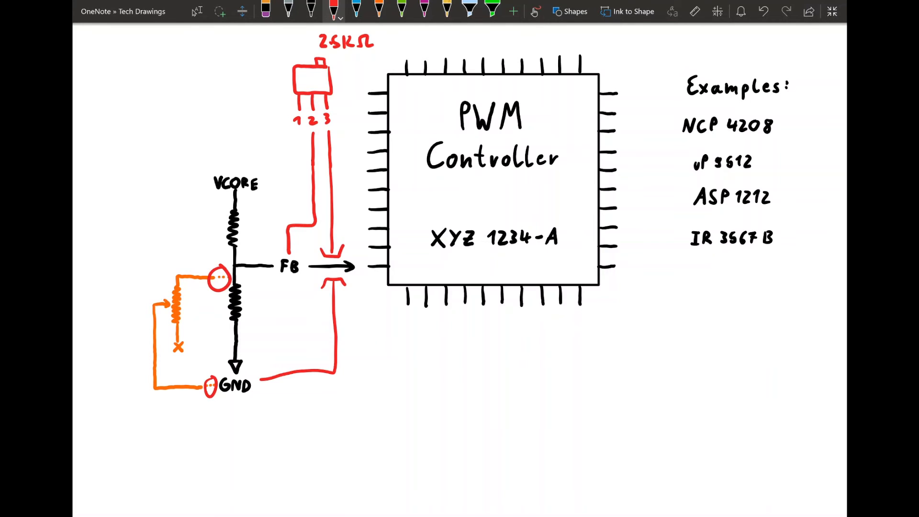
left_click(264, 11)
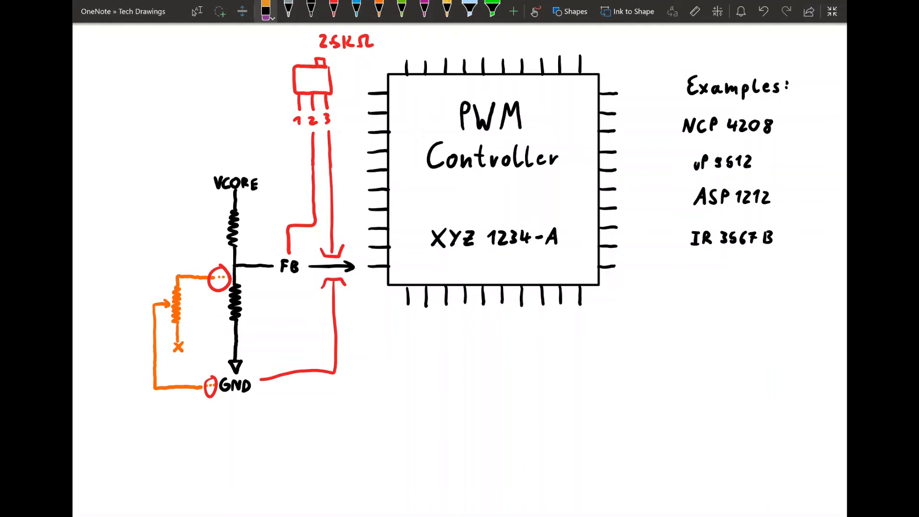